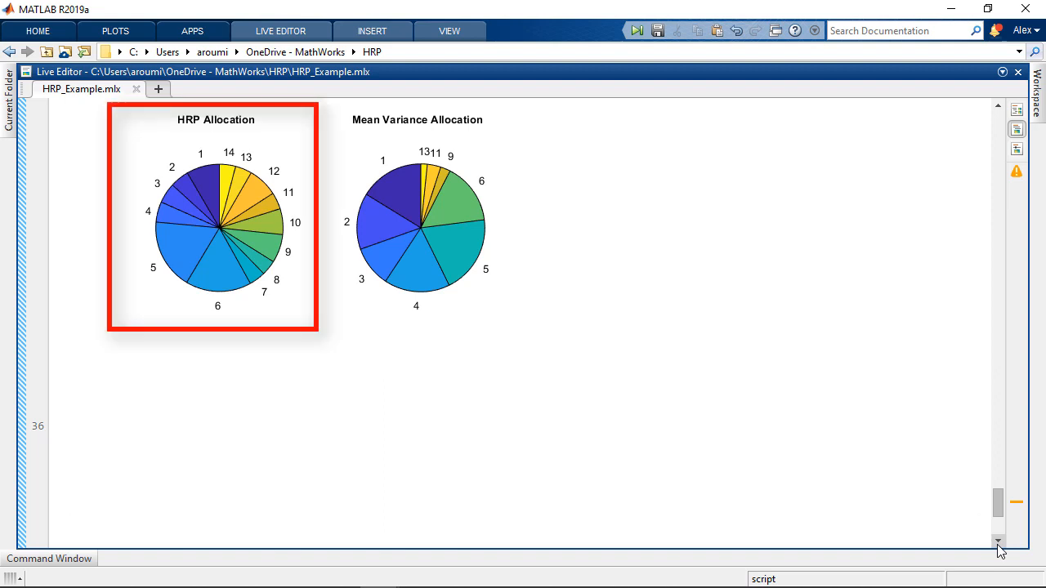
Scroll the HRP_Example live script up to the quasi-diagonalized correlation heatmap.
left_click(416, 228)
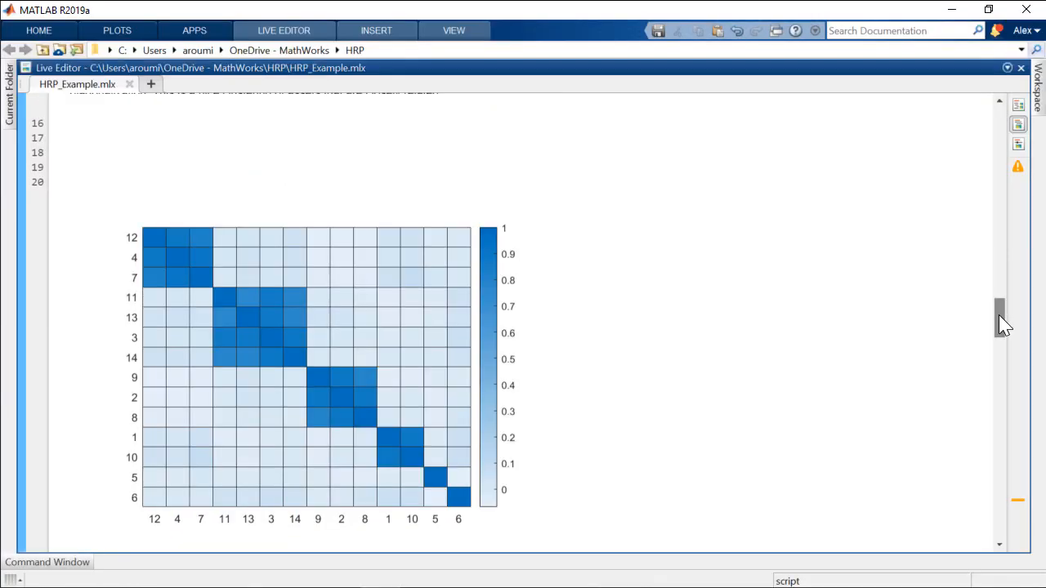
scroll("down", 3)
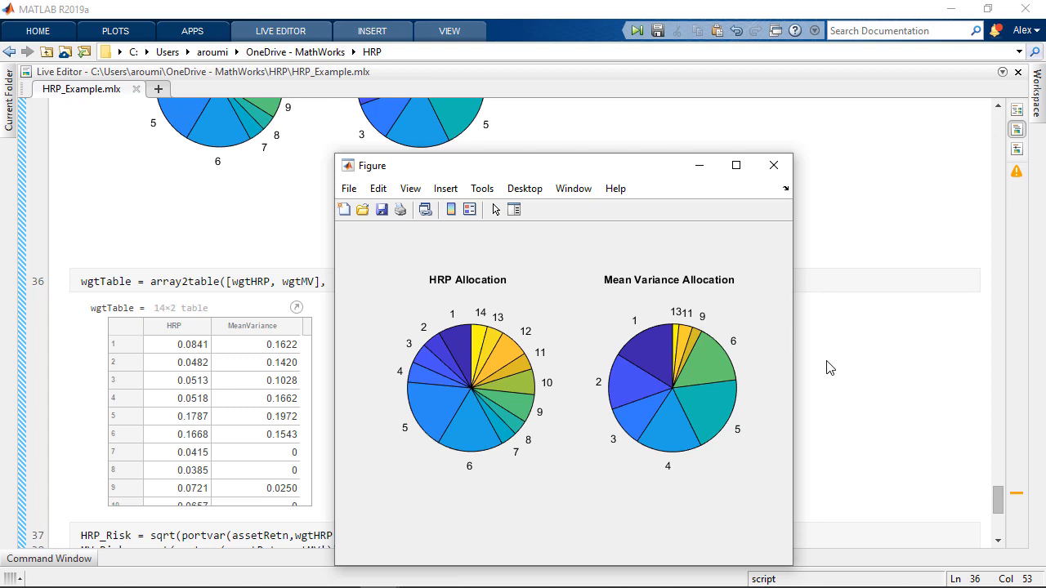
mouse_move(837, 362)
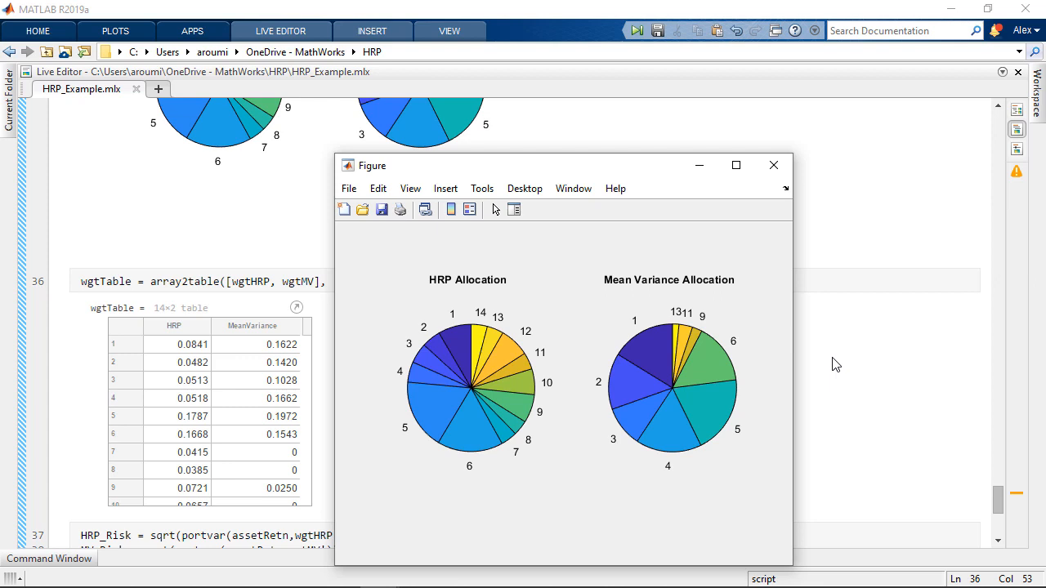